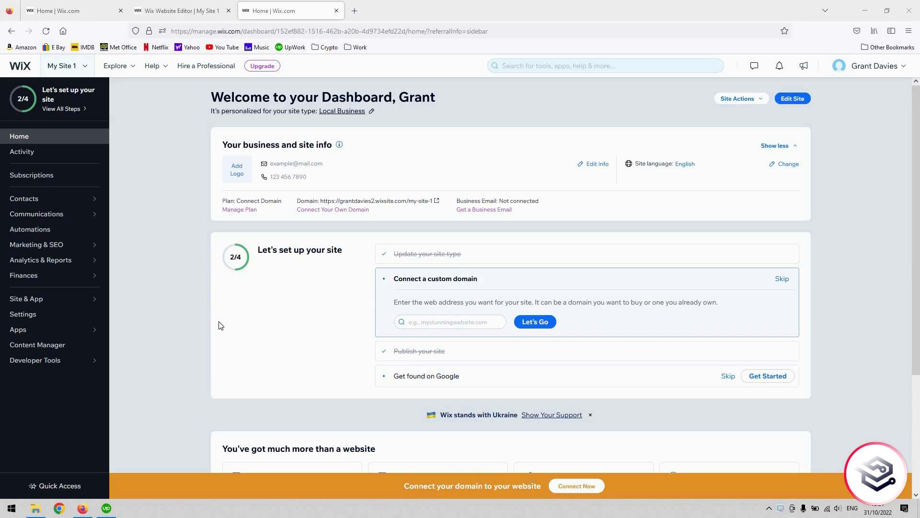
mouse_move(206, 4)
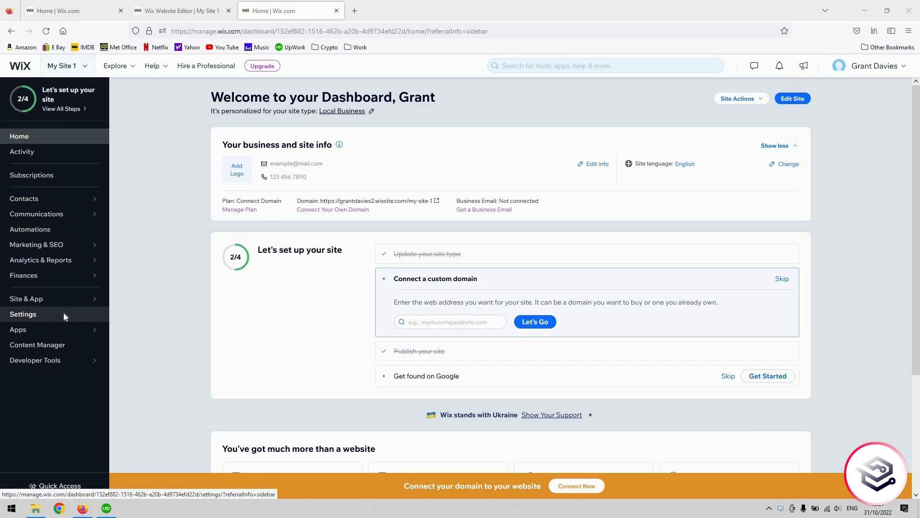
Step: Show the Website settings Site address section for My Site 1
click(23, 313)
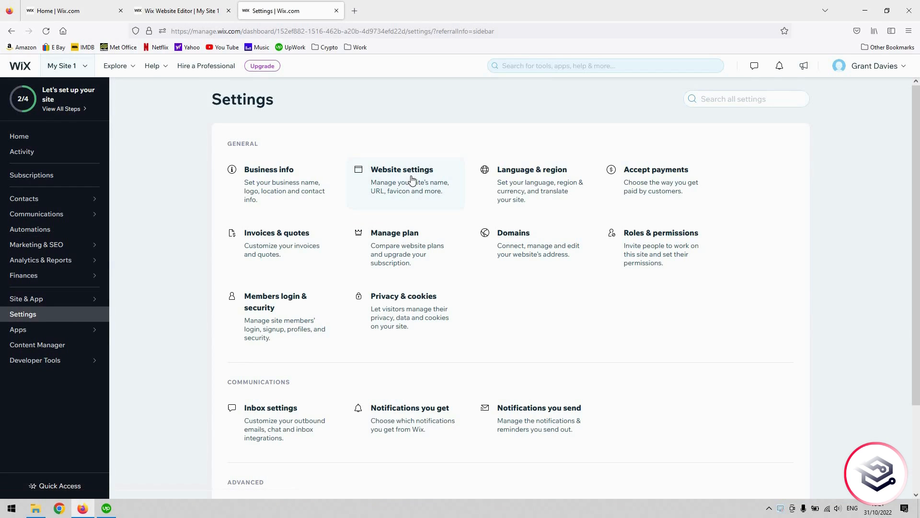
mouse_move(404, 182)
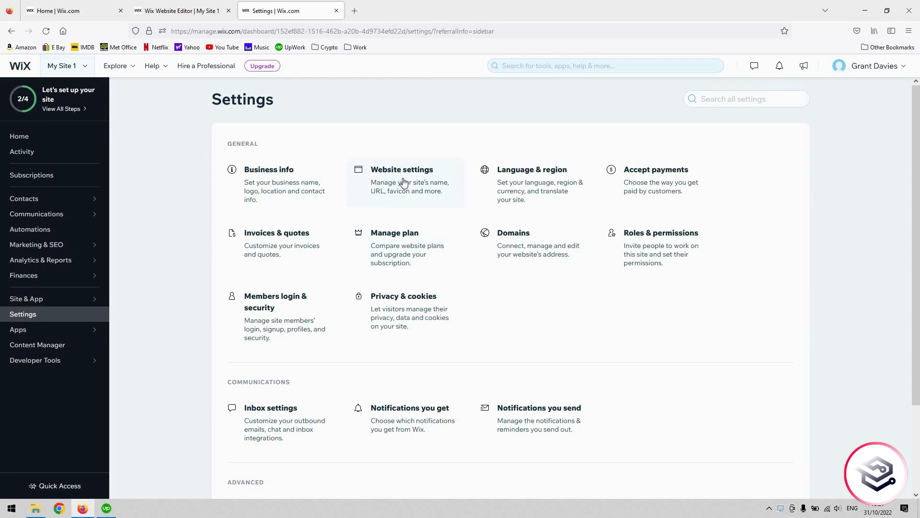
click(401, 170)
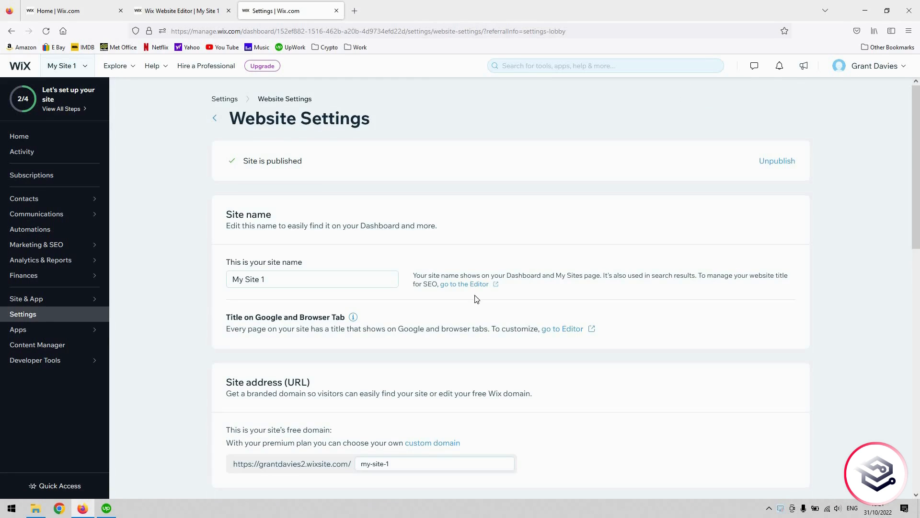
scroll(down, 3)
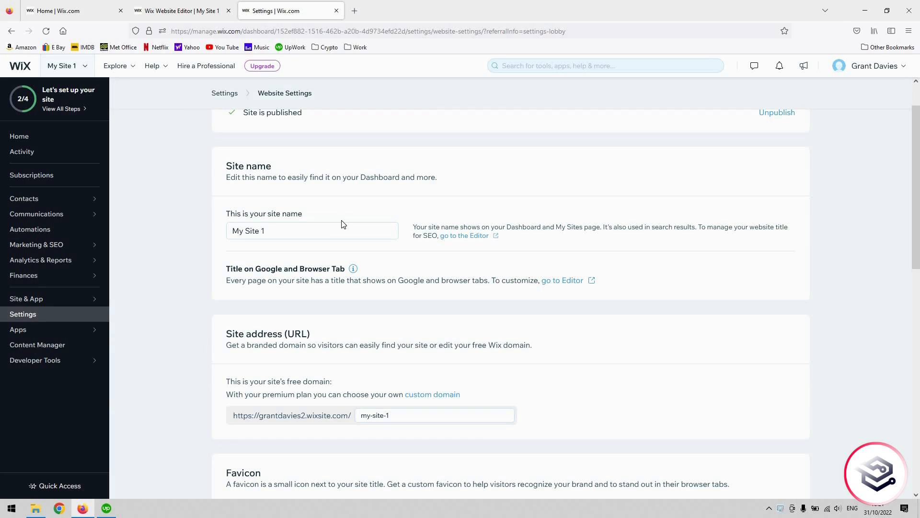
mouse_move(318, 244)
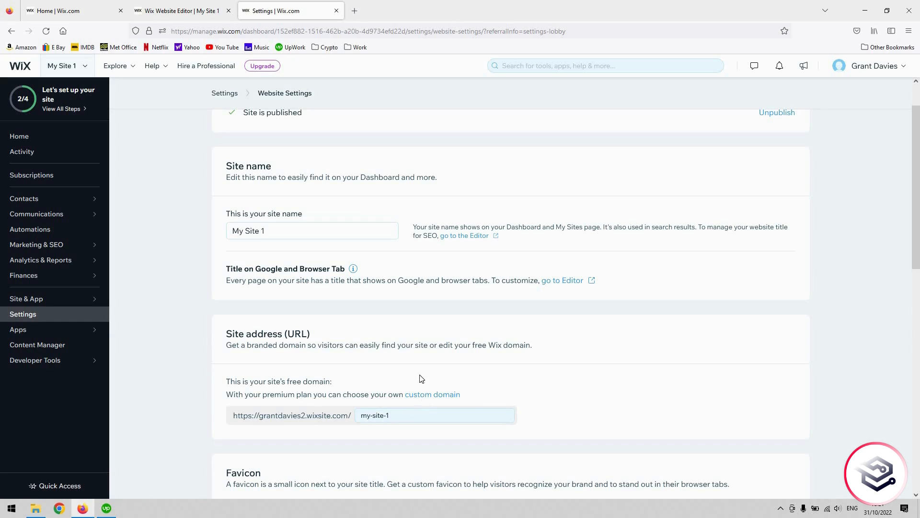
mouse_move(426, 399)
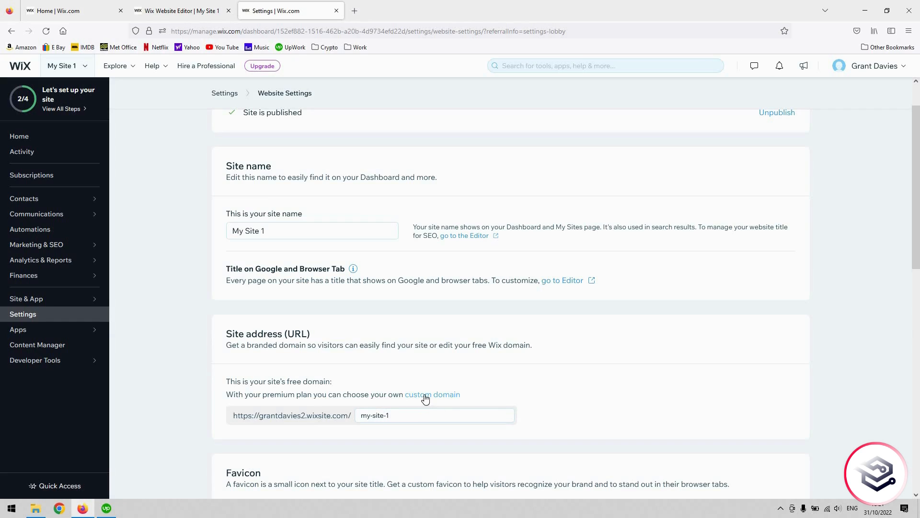
Step: Check marians.co.uk as a custom domain to connect; Wix reports it taken
click(432, 394)
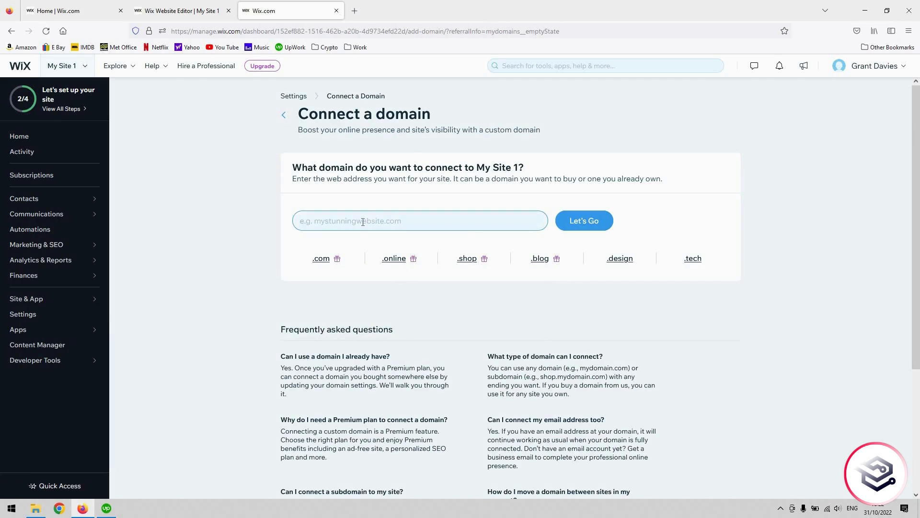
text(m)
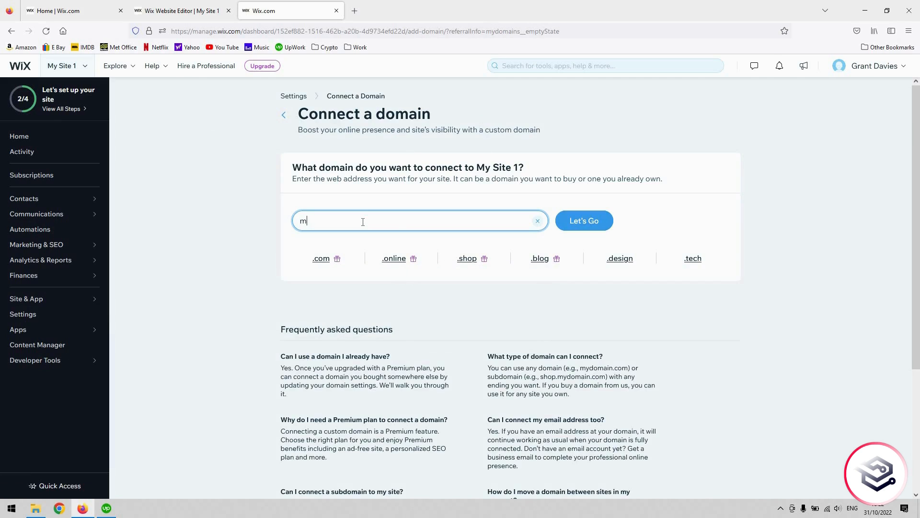
text(arians.co.uk)
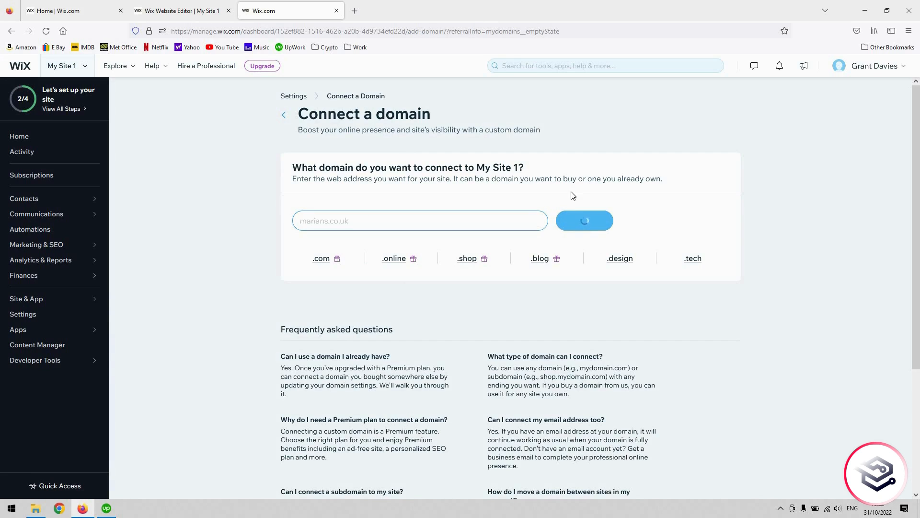
click(583, 221)
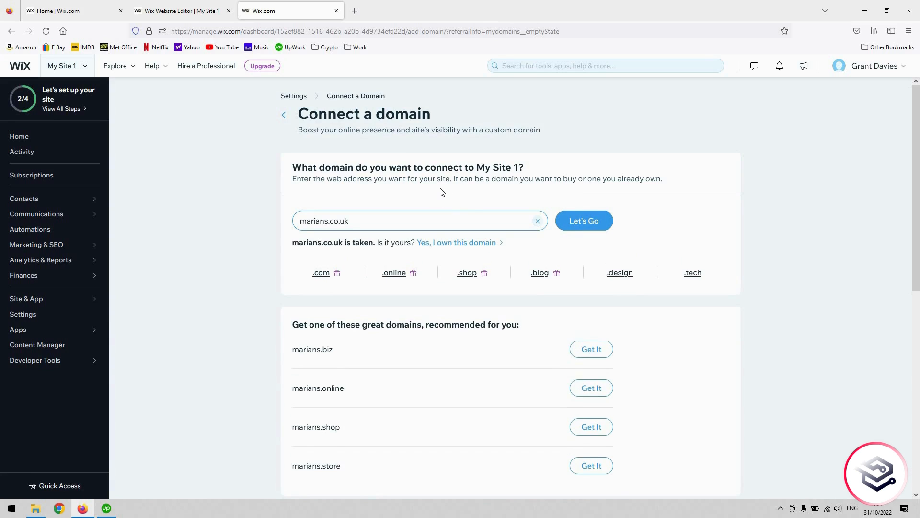
mouse_move(417, 199)
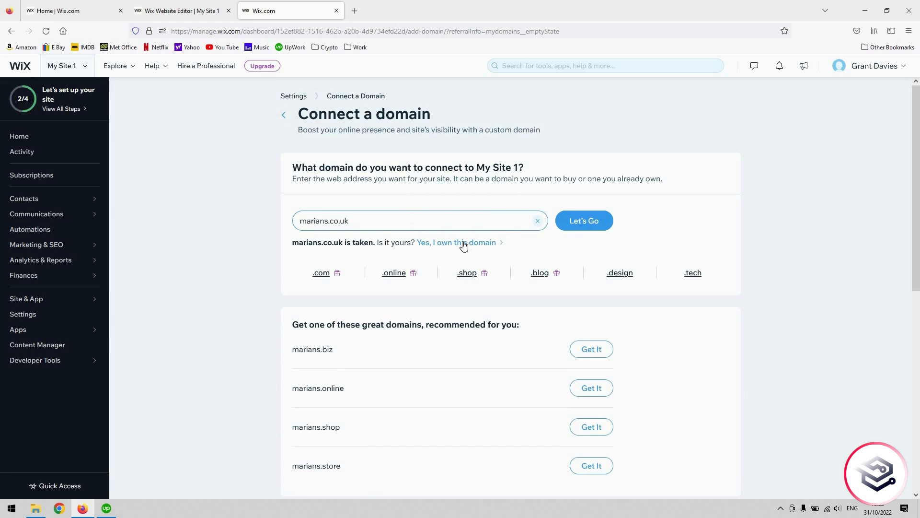
mouse_move(460, 241)
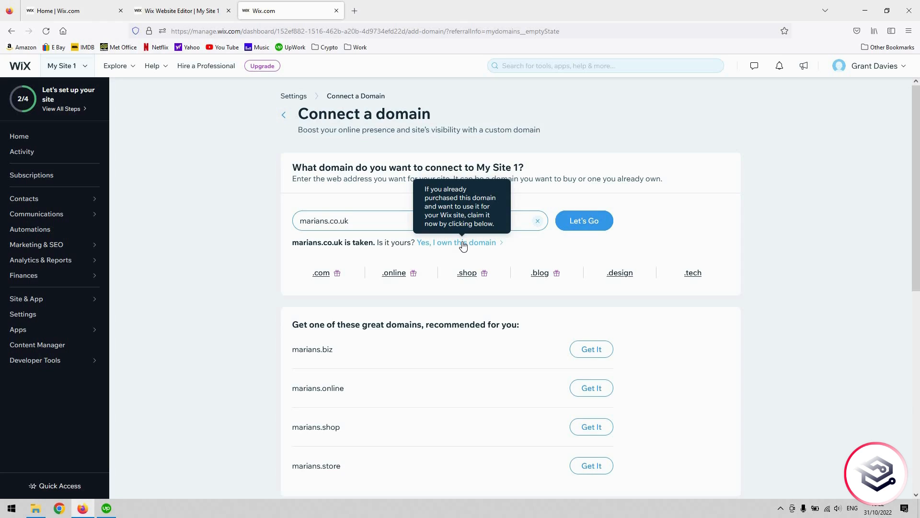
Step: Claim marians.co.uk as an already-owned domain to connect to My Site 1
click(457, 242)
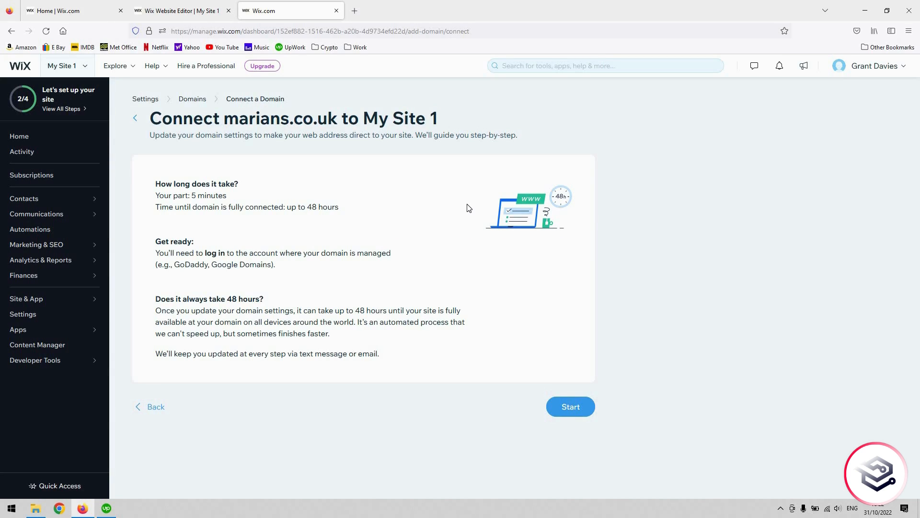
mouse_move(260, 182)
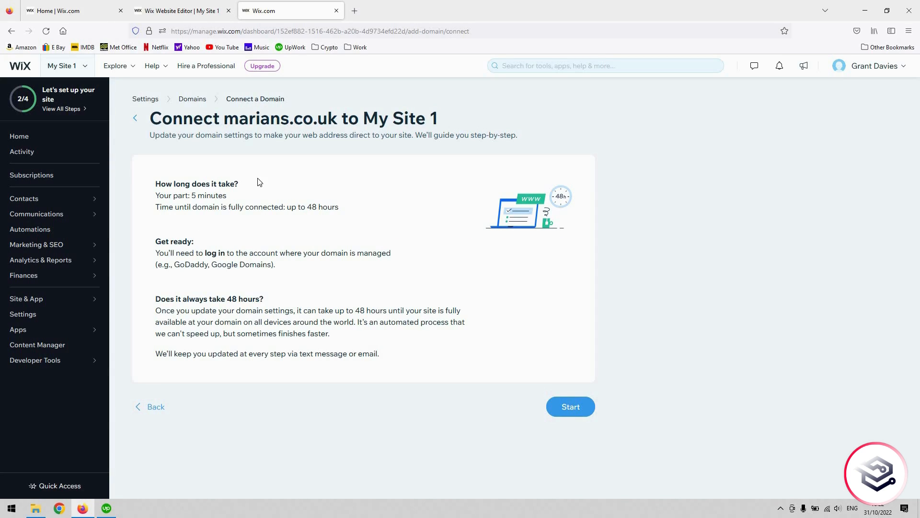
mouse_move(563, 225)
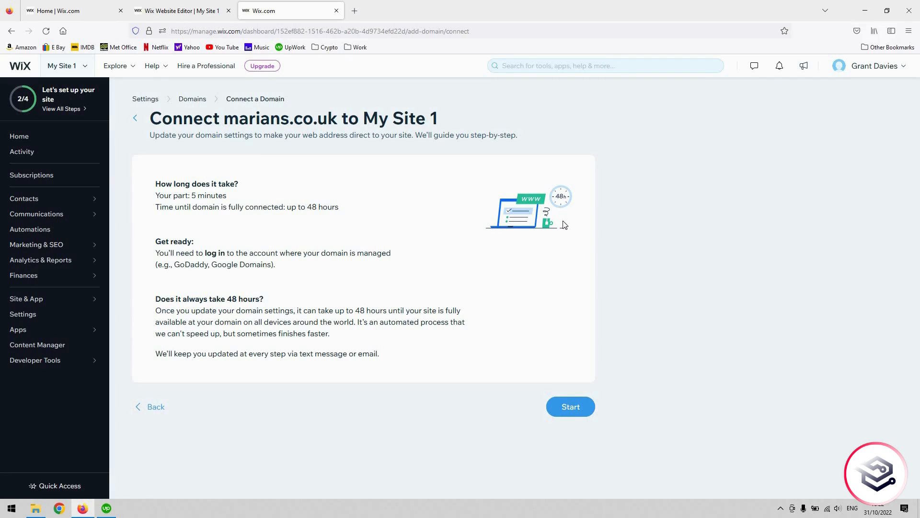
mouse_move(404, 223)
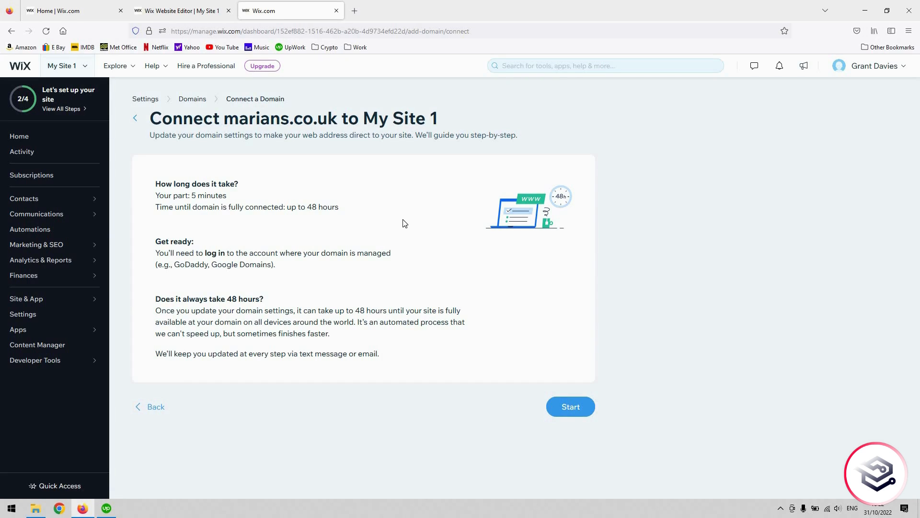
mouse_move(393, 368)
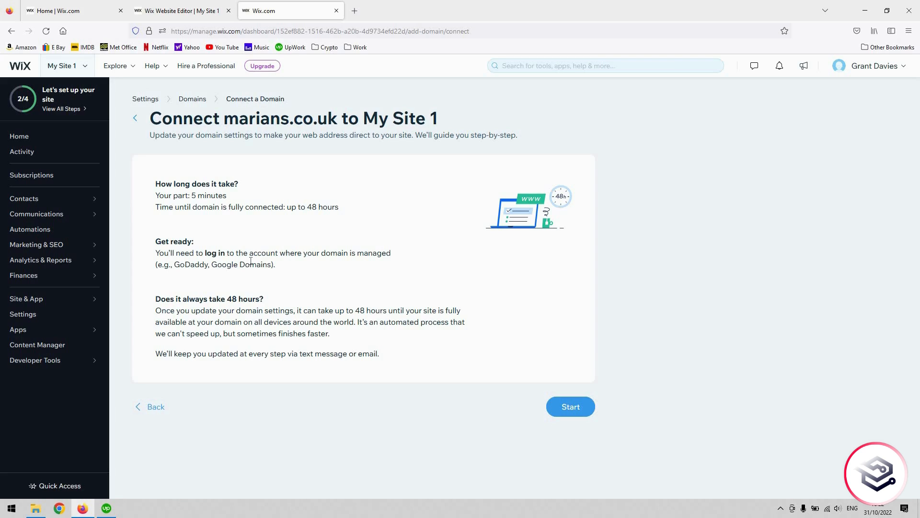
mouse_move(335, 252)
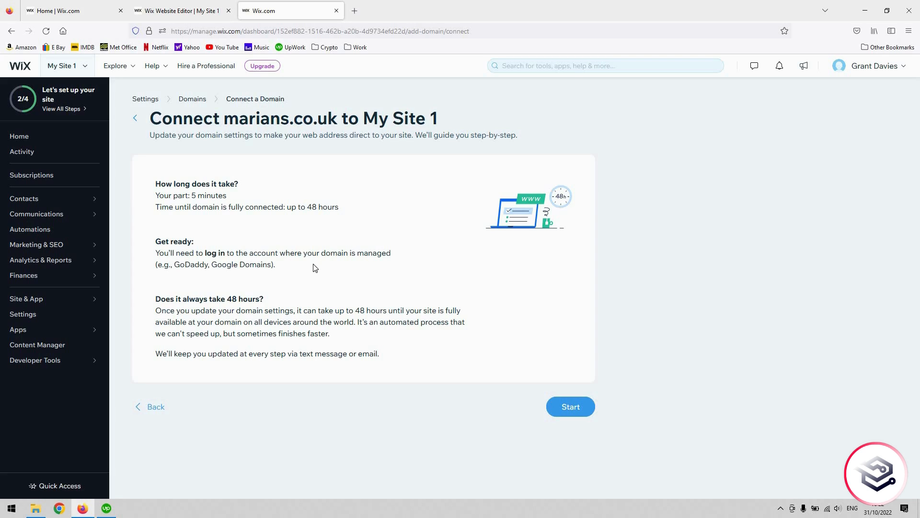
mouse_move(605, 366)
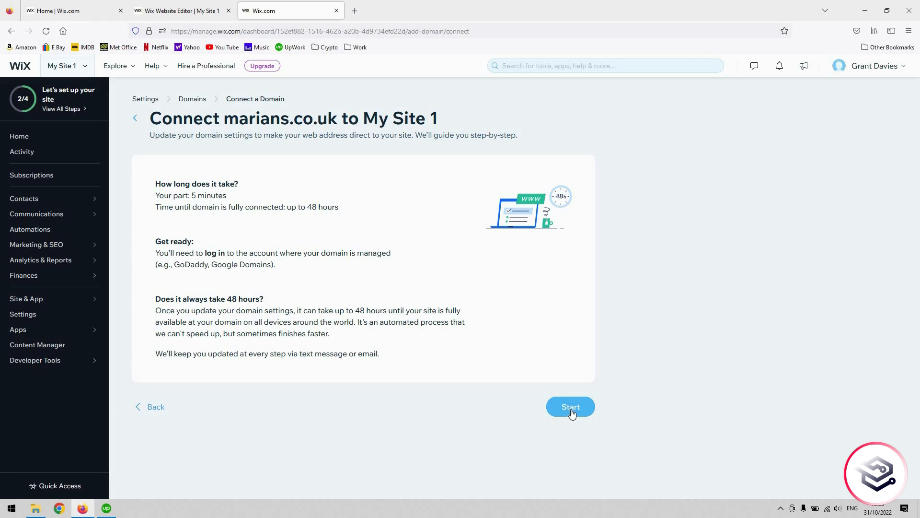
Step: Start the guided connection, verify the Hostinger hPanel tab and confirm step 1 'I logged in'
click(569, 406)
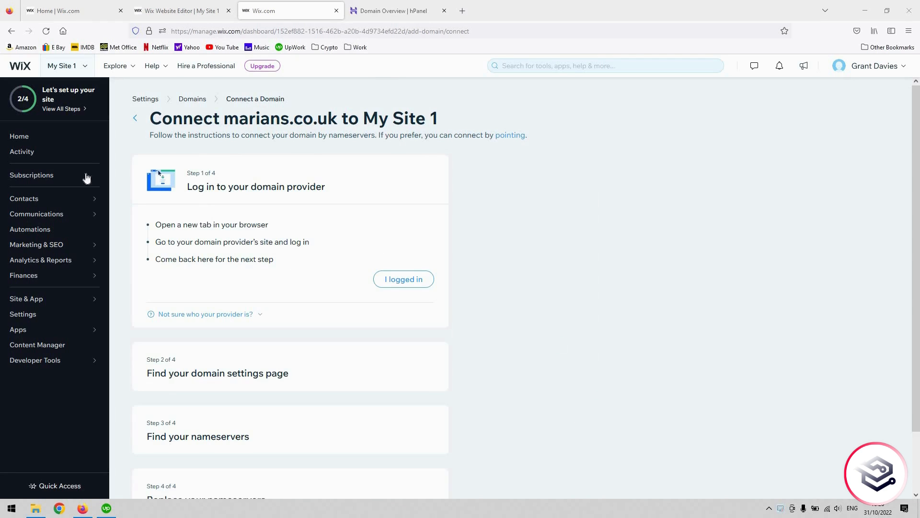
mouse_move(235, 184)
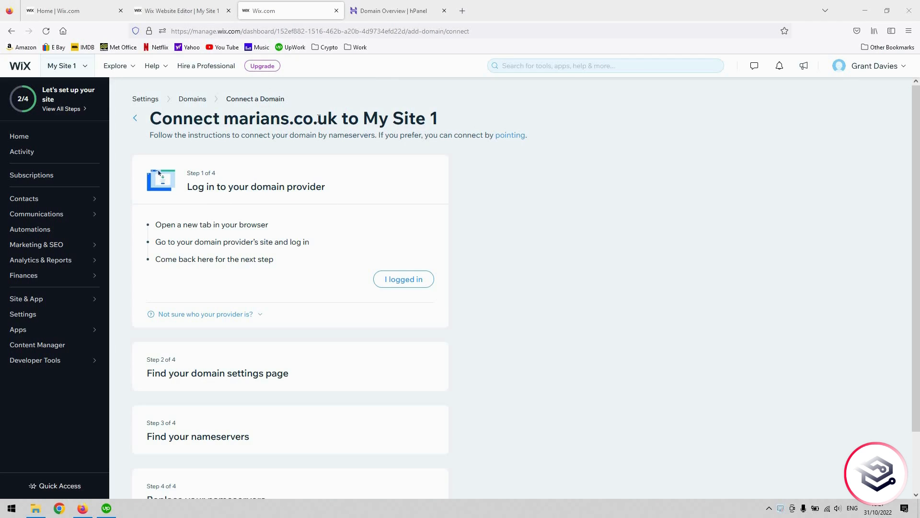
click(393, 11)
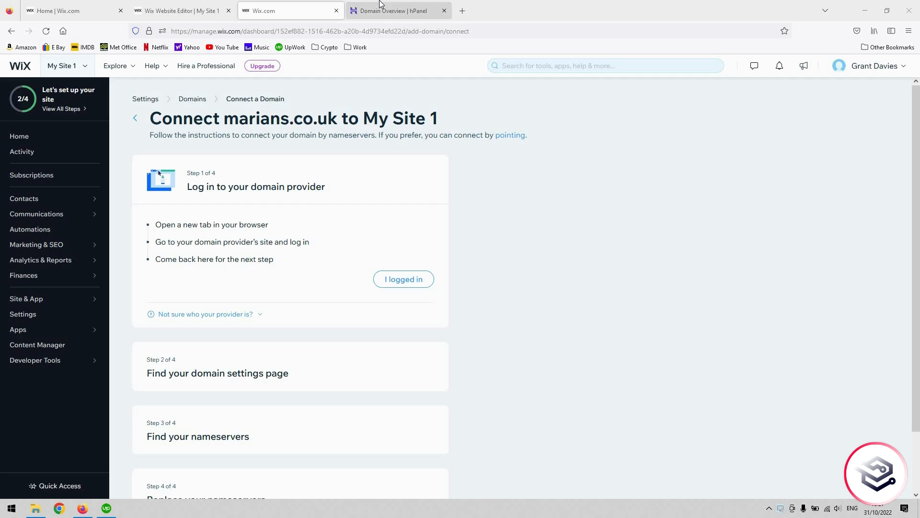
mouse_move(440, 6)
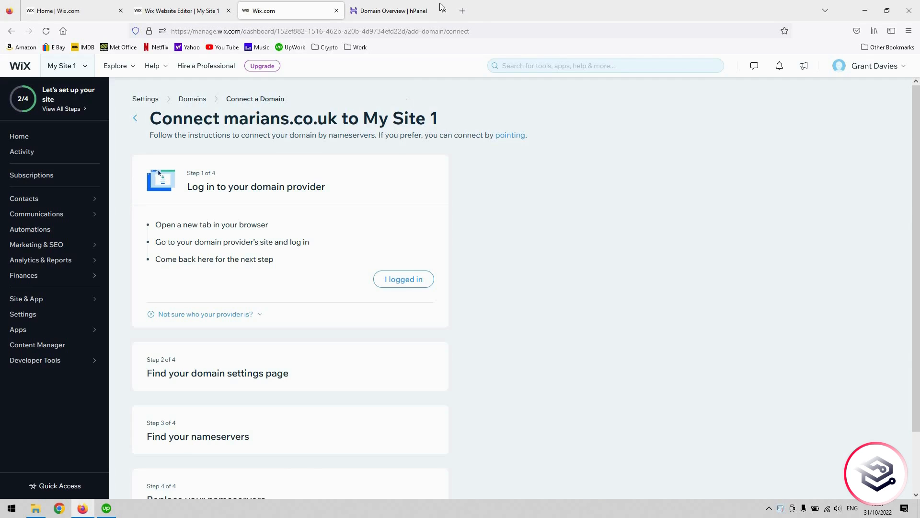
click(388, 11)
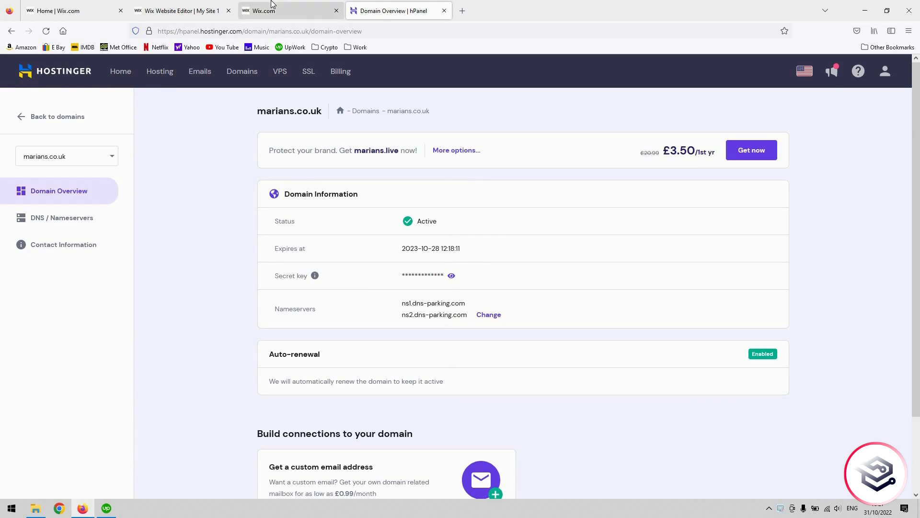
click(276, 11)
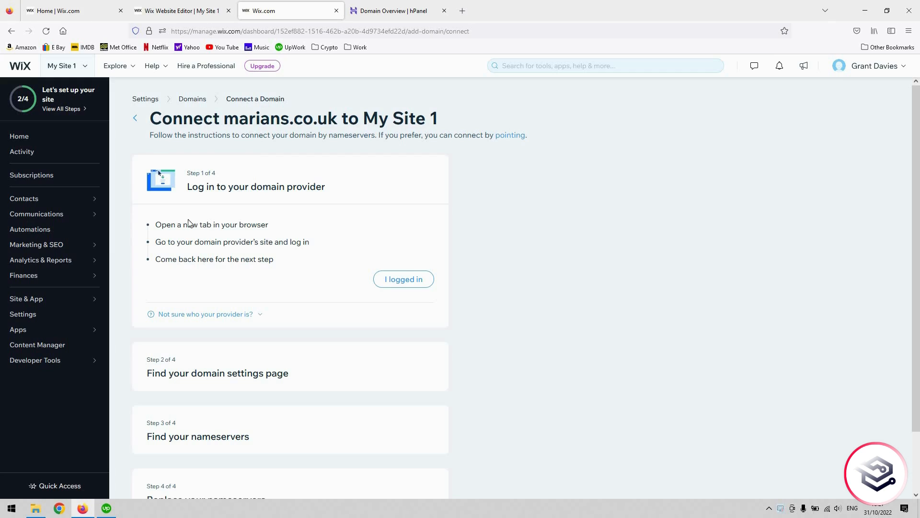
mouse_move(291, 199)
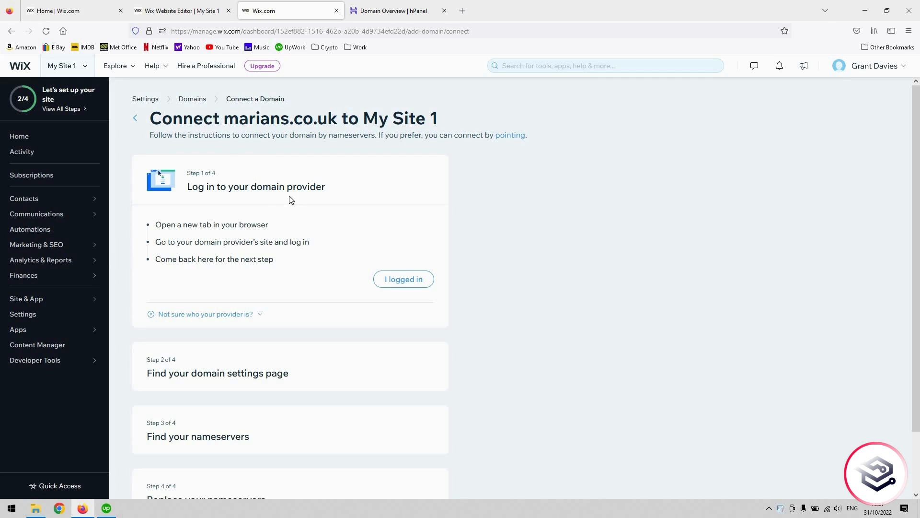
mouse_move(182, 234)
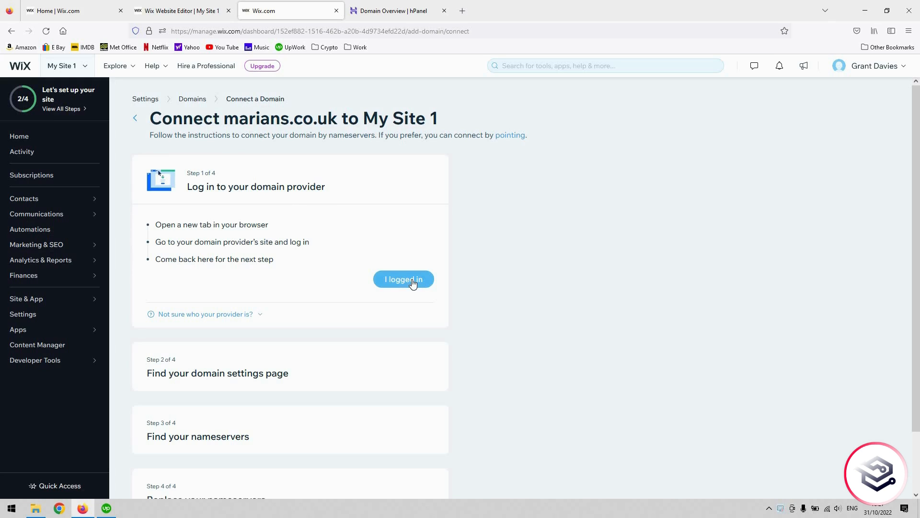
click(404, 279)
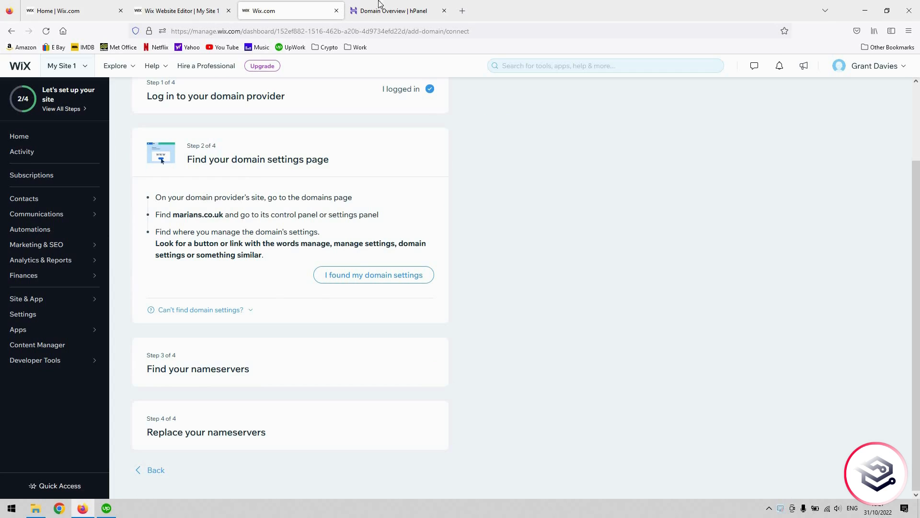
click(392, 11)
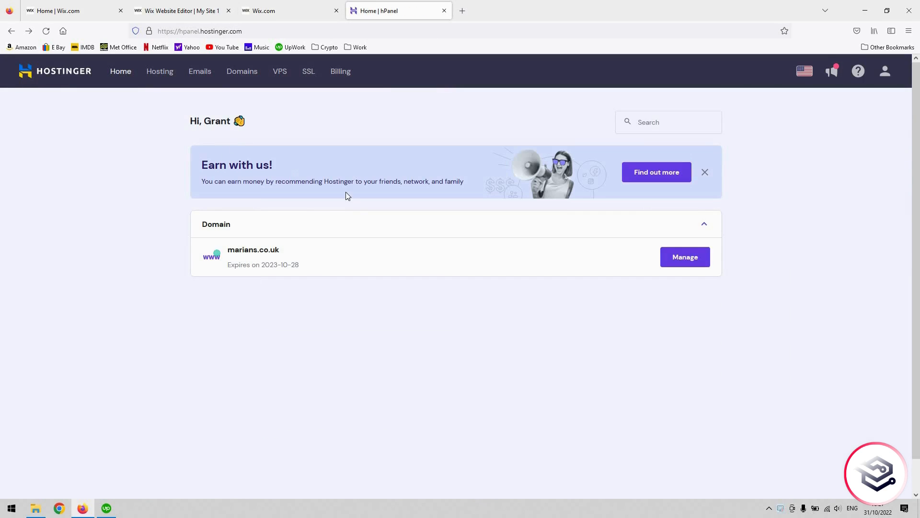
mouse_move(685, 258)
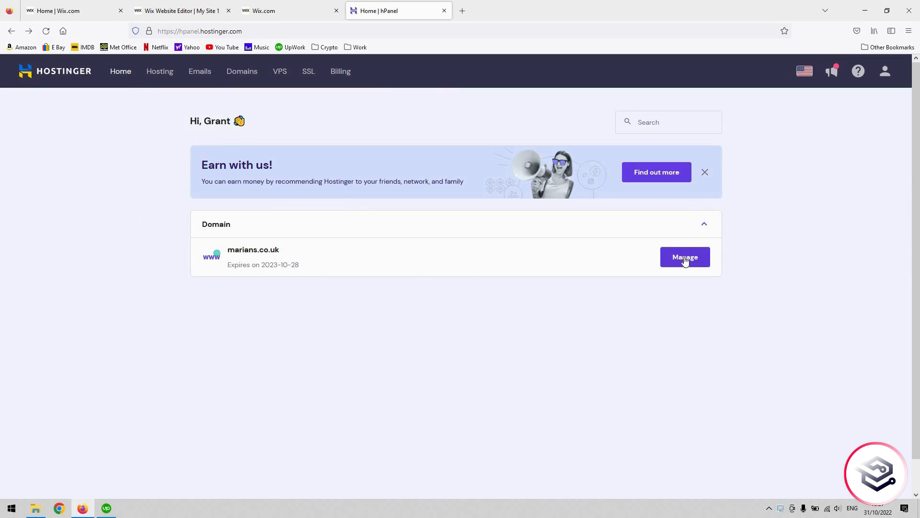
mouse_move(669, 248)
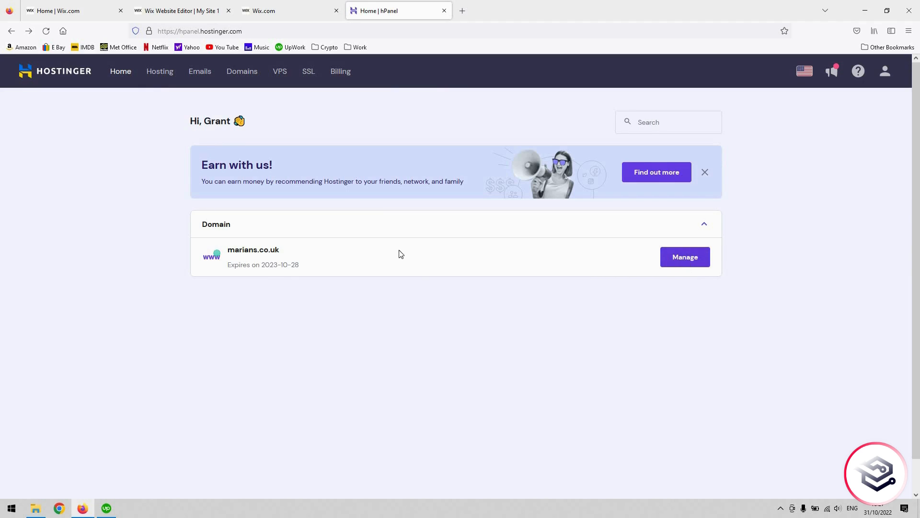
Step: Manage marians.co.uk in hPanel to see its dns-parking nameservers
click(684, 257)
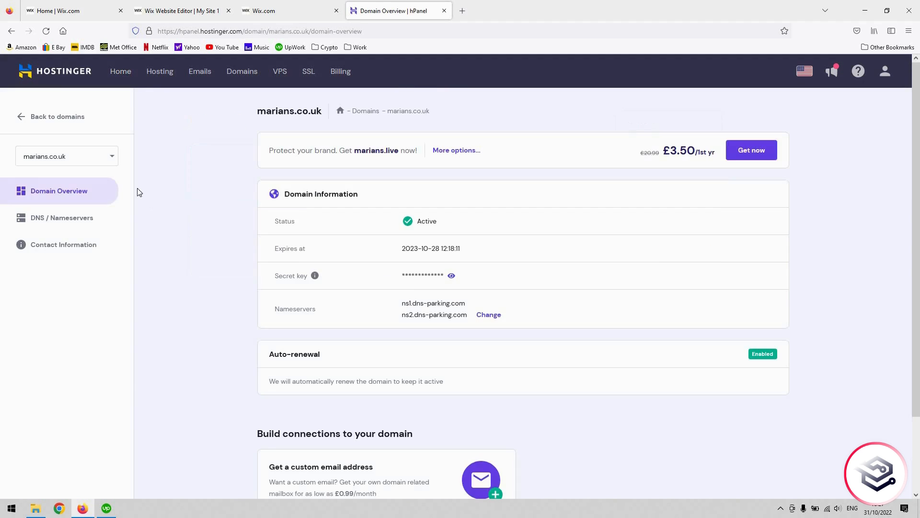
mouse_move(662, 232)
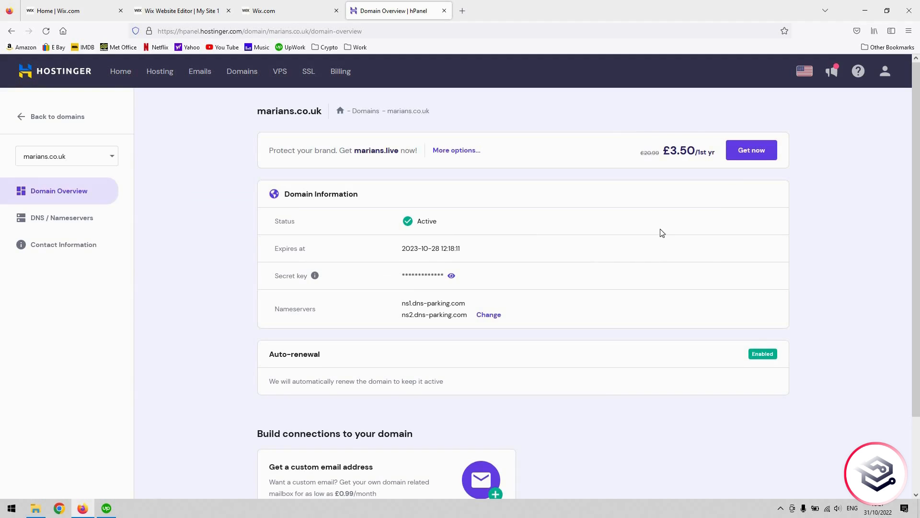
Step: Confirm steps 1-3 in Wix and copy the ns7.wixdns.net nameserver
click(289, 11)
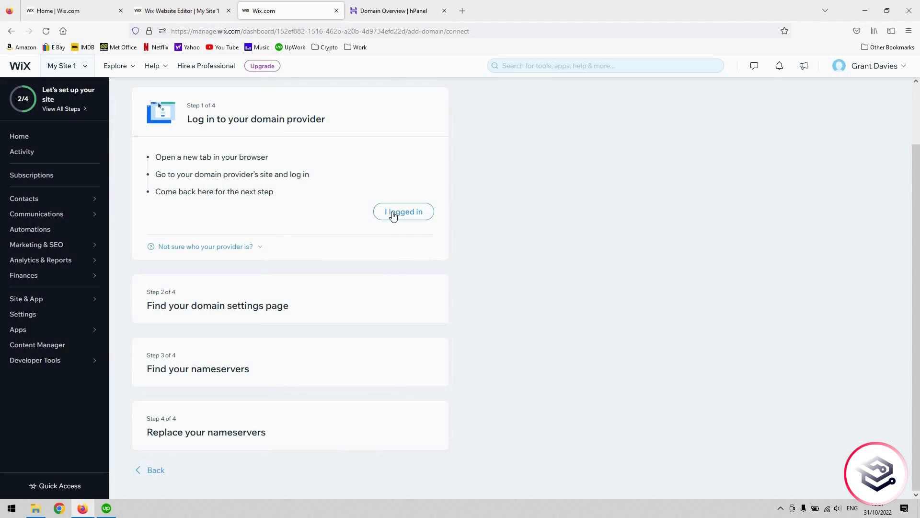
click(404, 211)
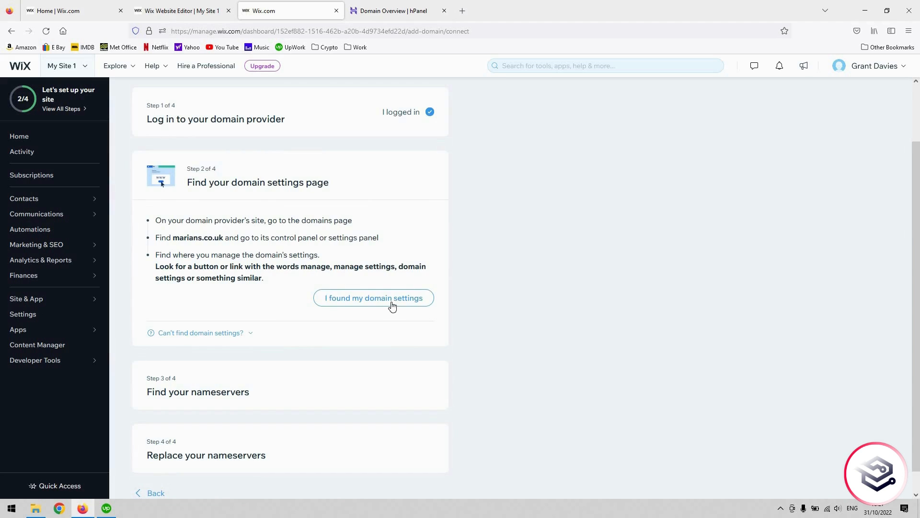
click(373, 298)
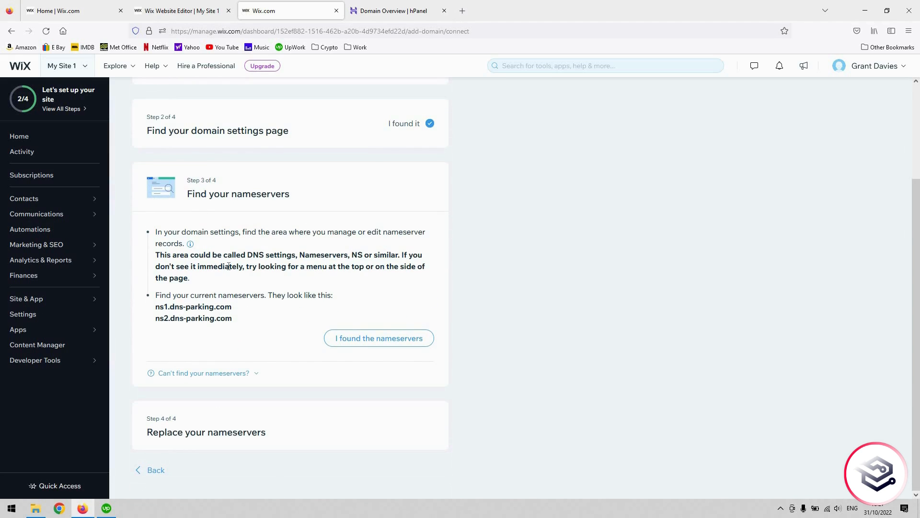
mouse_move(345, 253)
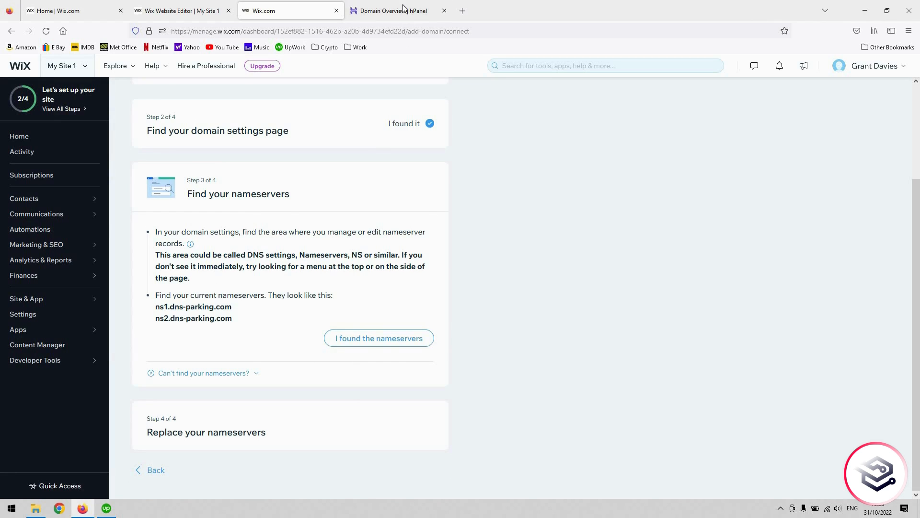
click(377, 337)
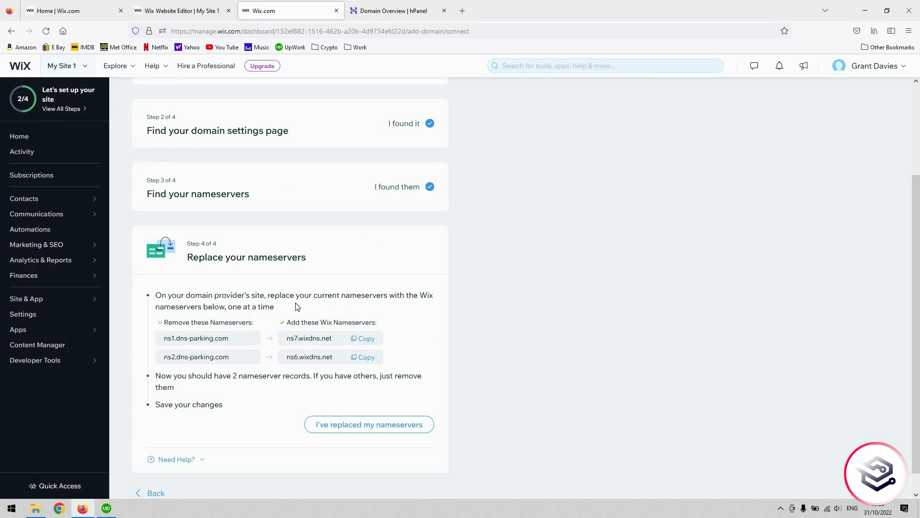
mouse_move(301, 337)
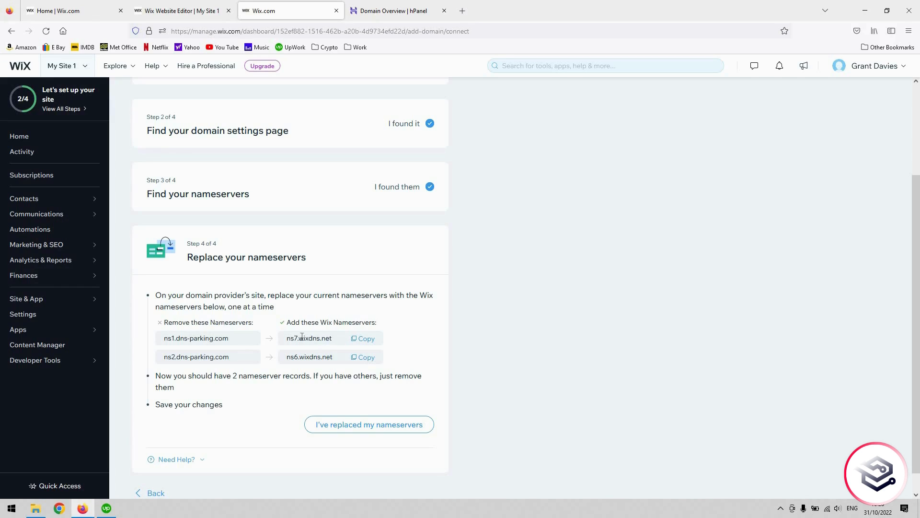
mouse_move(315, 336)
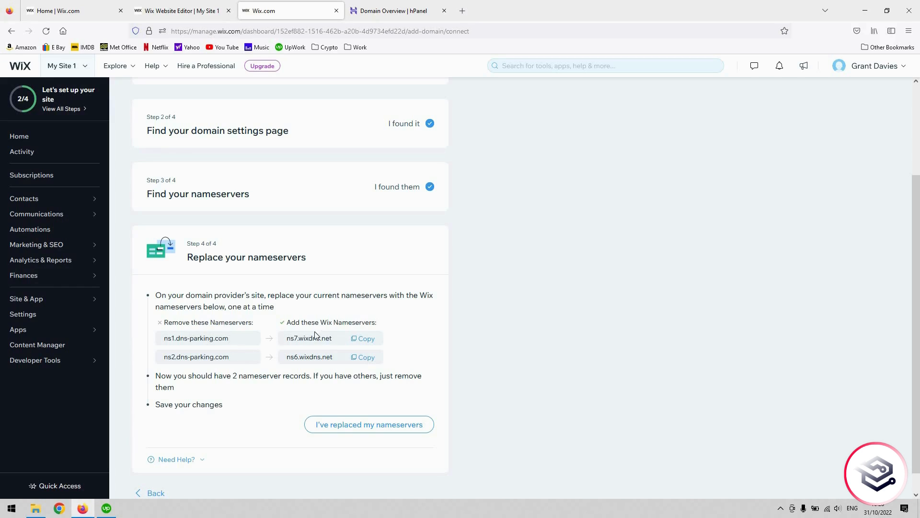
mouse_move(322, 93)
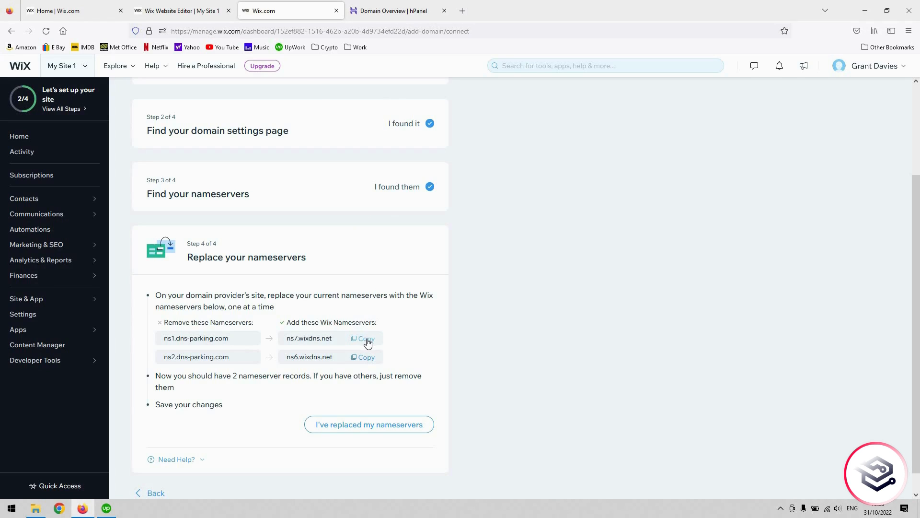
click(365, 338)
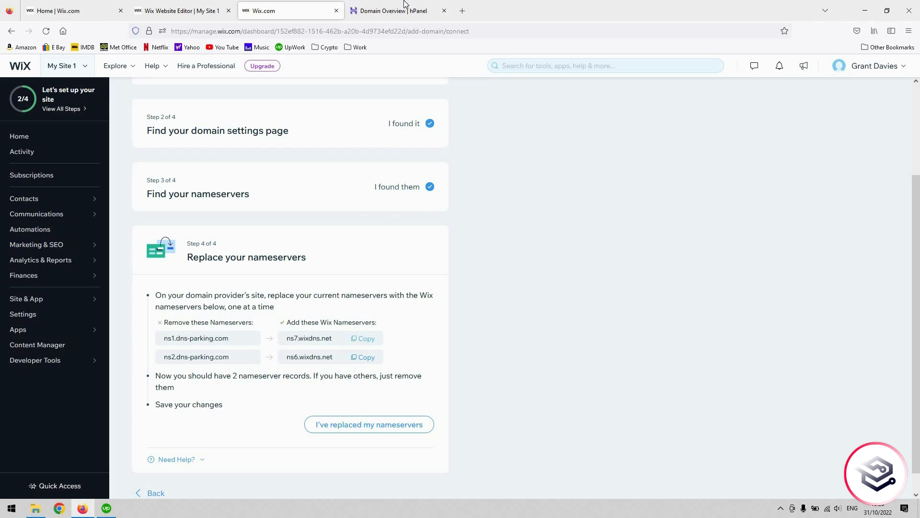
Step: Replace marians.co.uk's dns-parking nameservers with ns7.wixdns.net and ns6.wixdns.net in hPanel
click(389, 10)
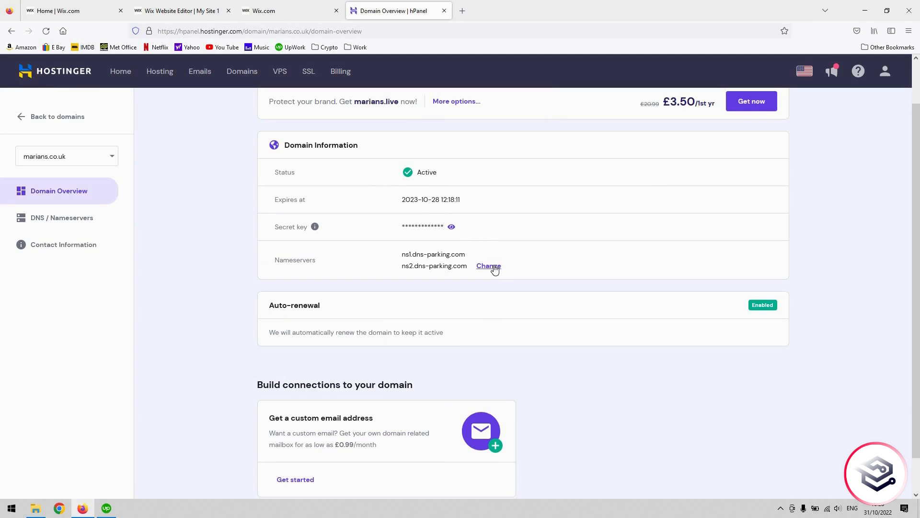
click(488, 266)
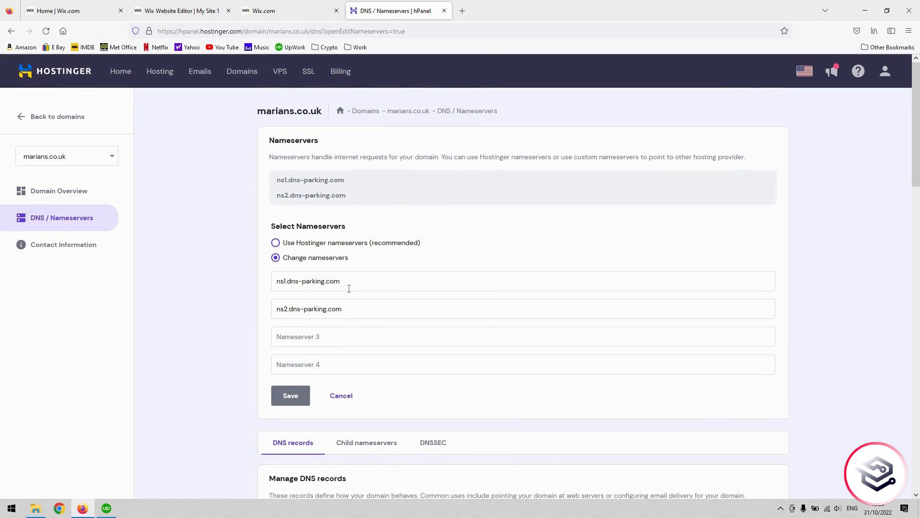
triple_click(308, 281)
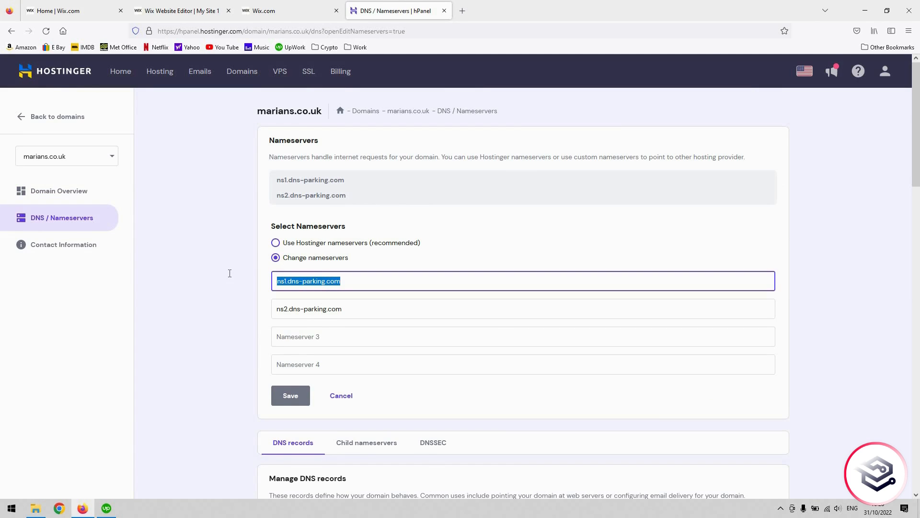
text(ns7.wixdns.net)
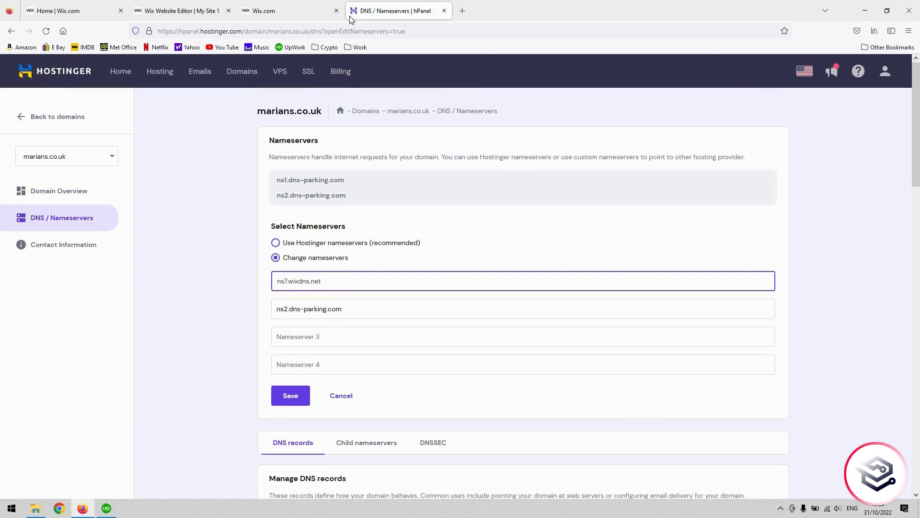
click(287, 10)
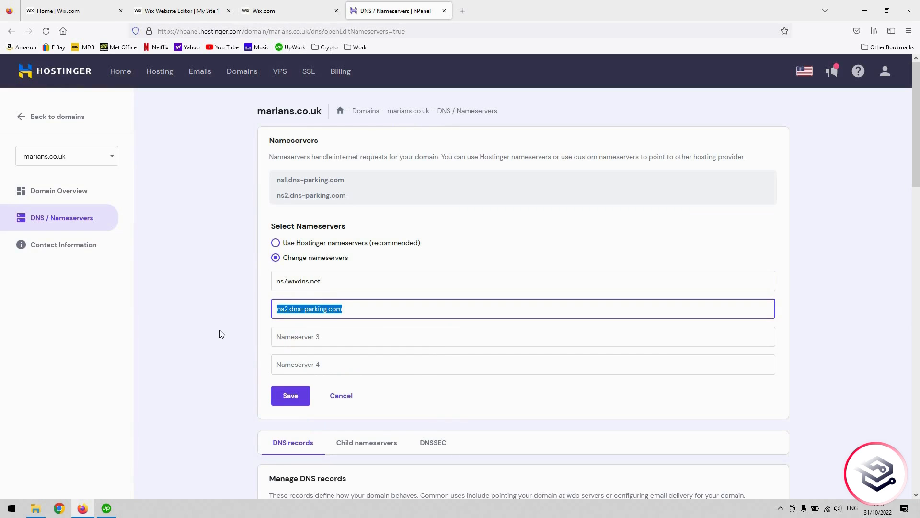
text(ns6.wixdns.net)
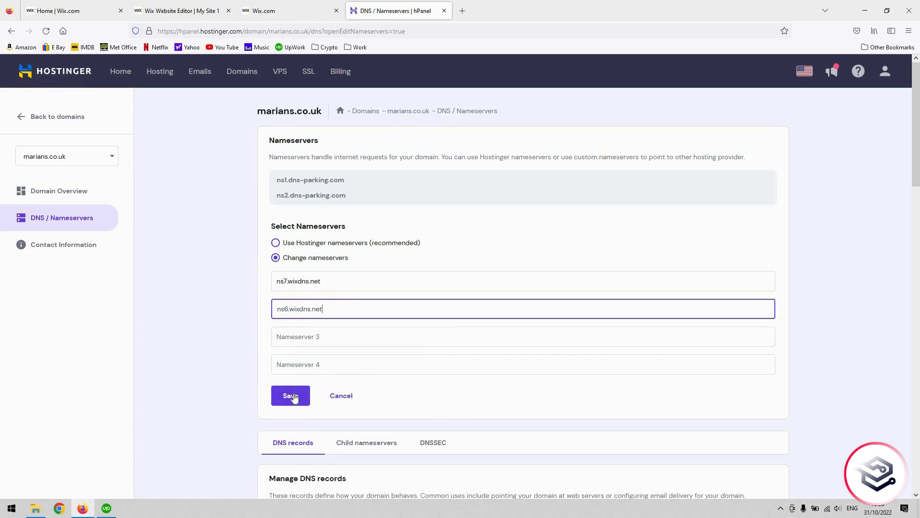
Step: Save the new nameservers and dismiss Hostinger's change confirmation
click(290, 395)
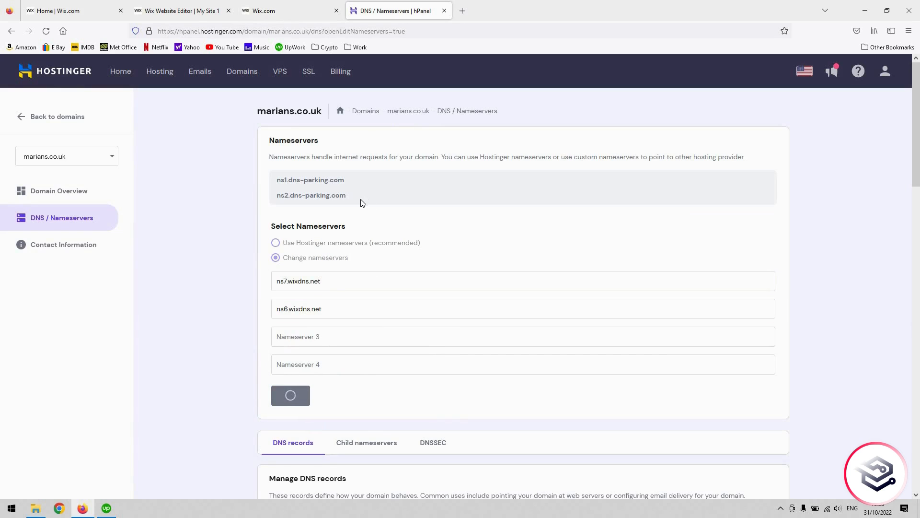
mouse_move(305, 323)
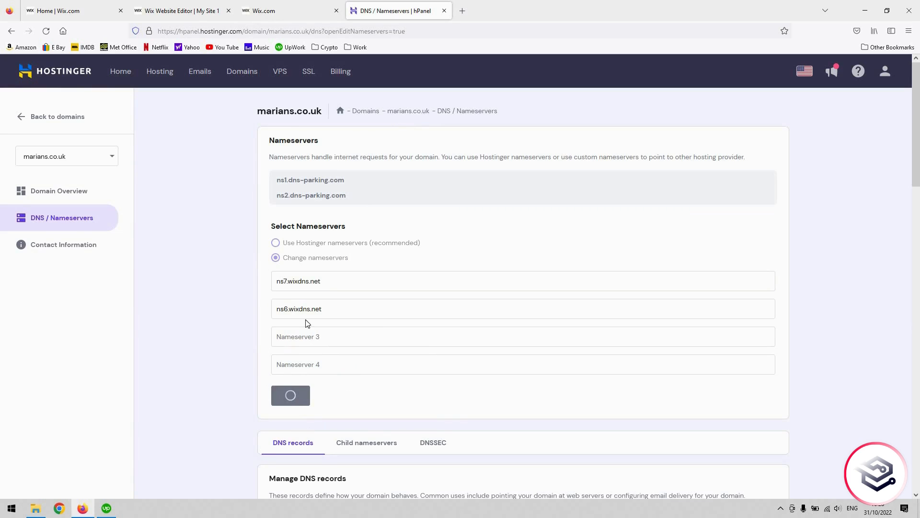
click(290, 395)
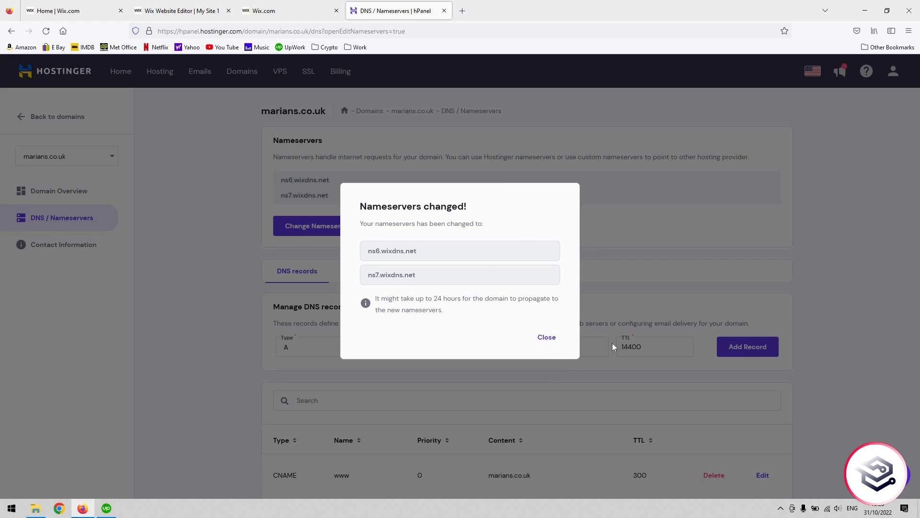
click(545, 336)
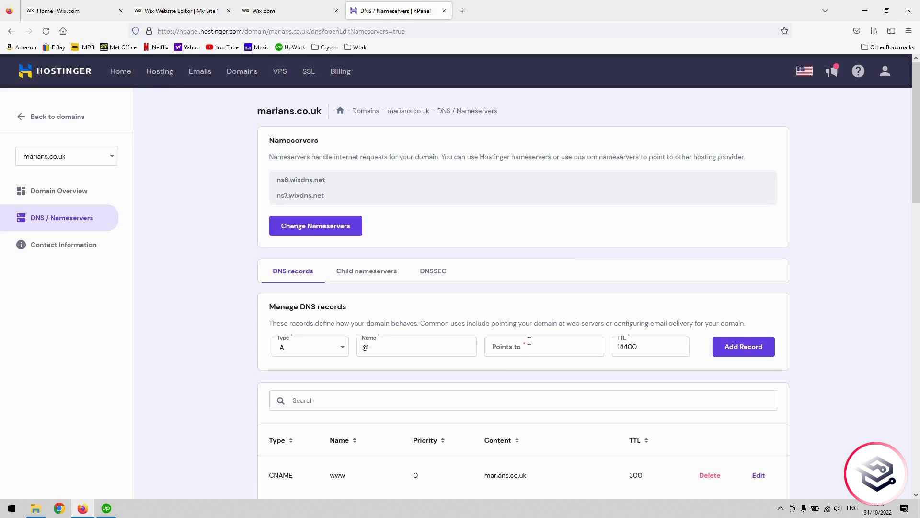
mouse_move(402, 5)
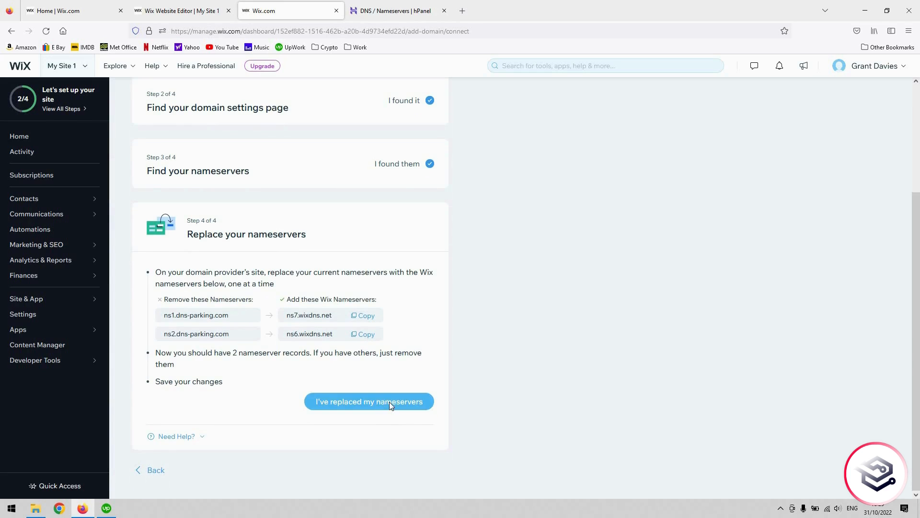
Step: Confirm 'I've replaced my nameservers' so Wix reports 'Your part is done'
click(369, 401)
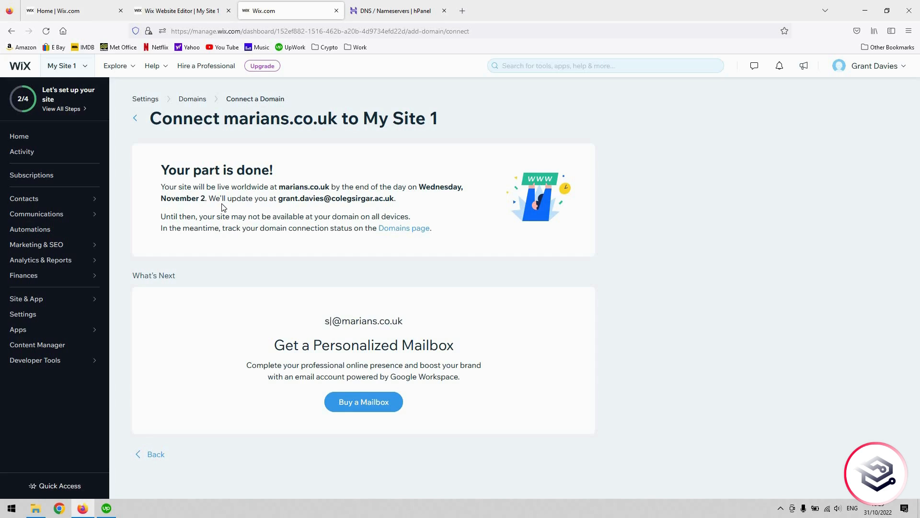
text(uppo)
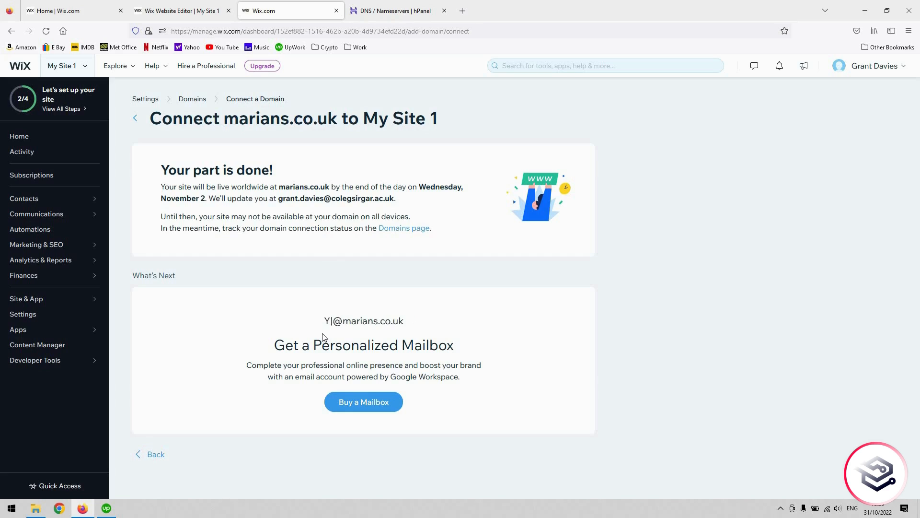
text(sales)
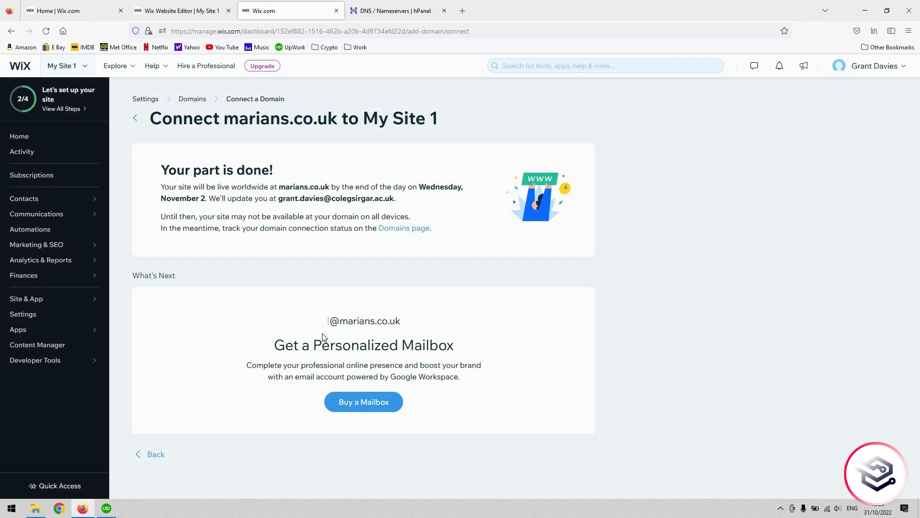
text(s)
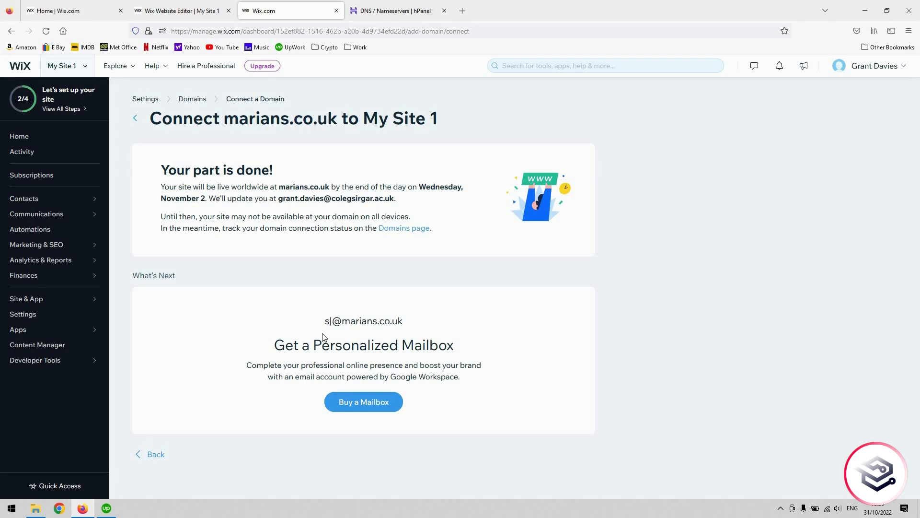
text(support)
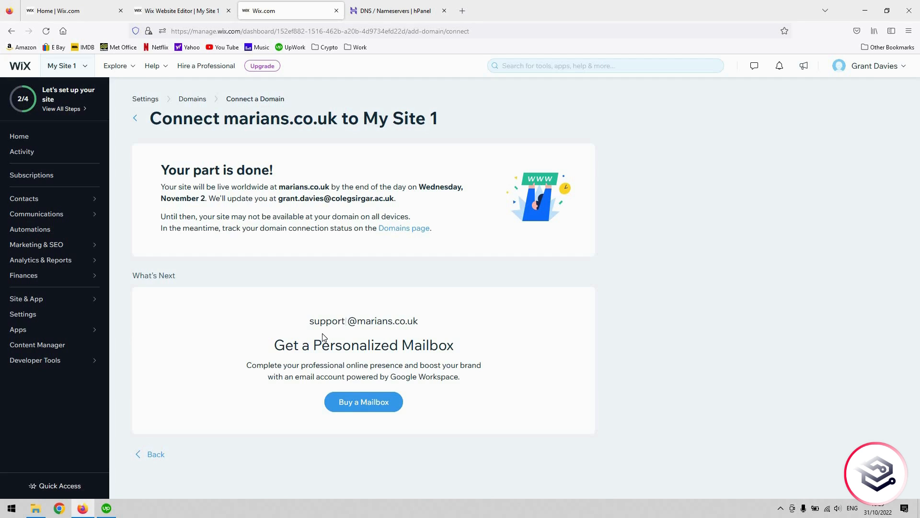